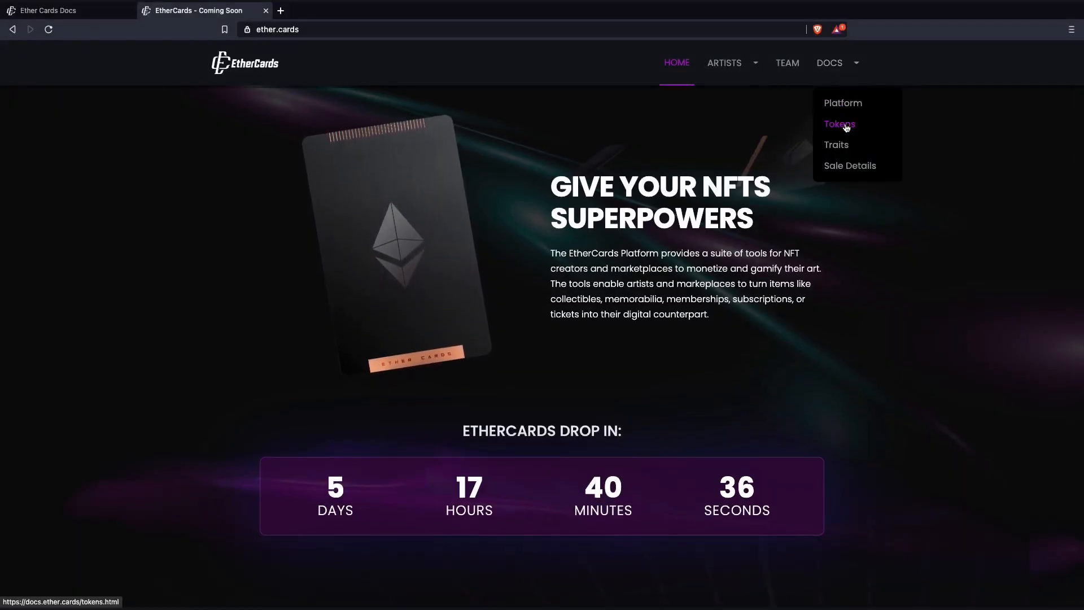
Step: View the Tokens page and read down through token benefits and traits to 'Size matters'
click(839, 124)
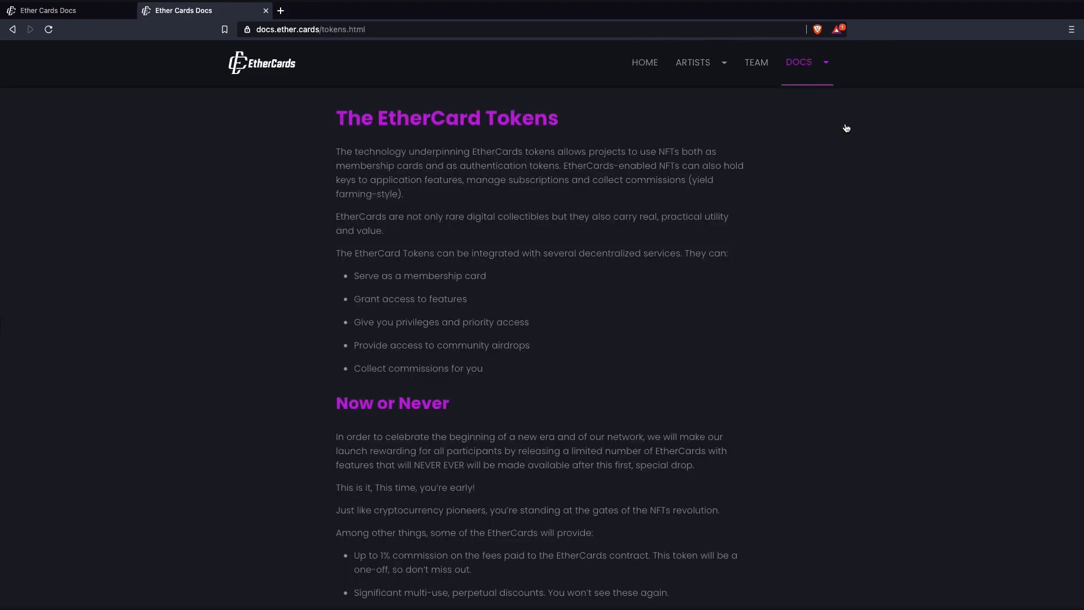
scroll(down, 3)
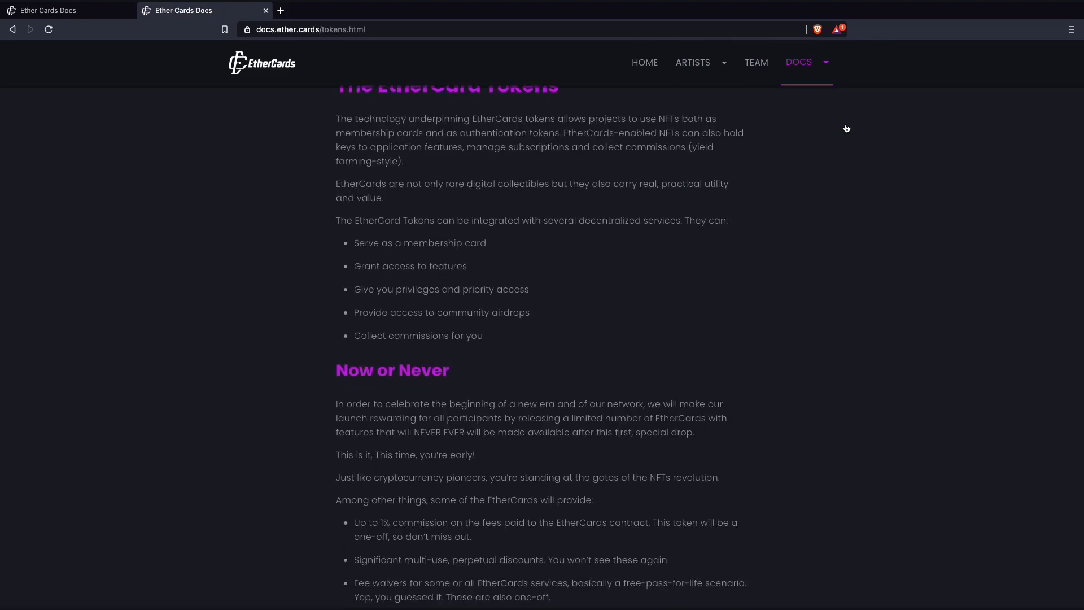
scroll(down, 3)
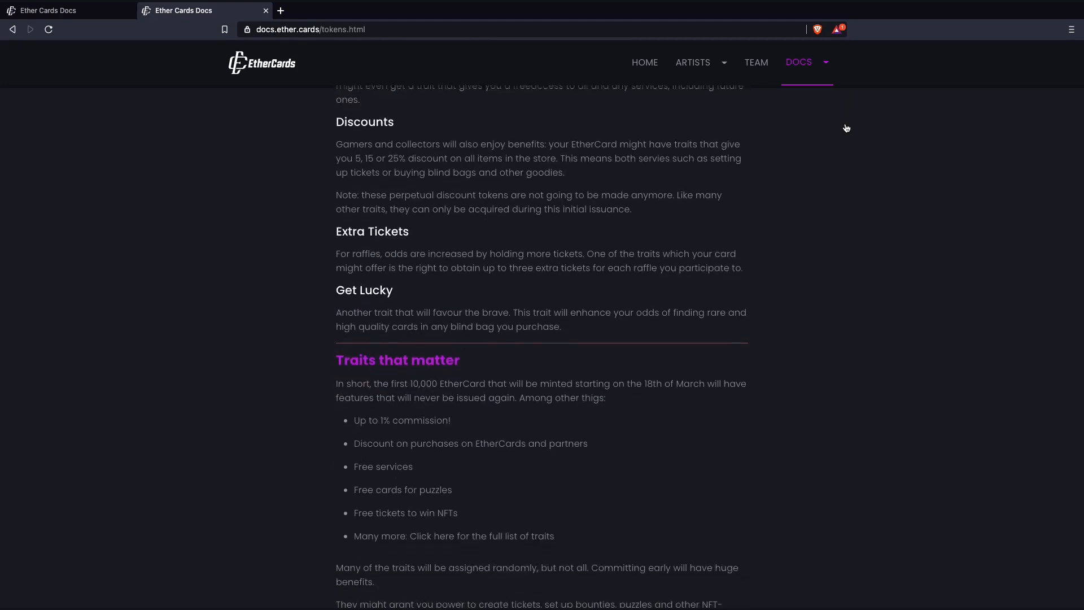
scroll(down, 3)
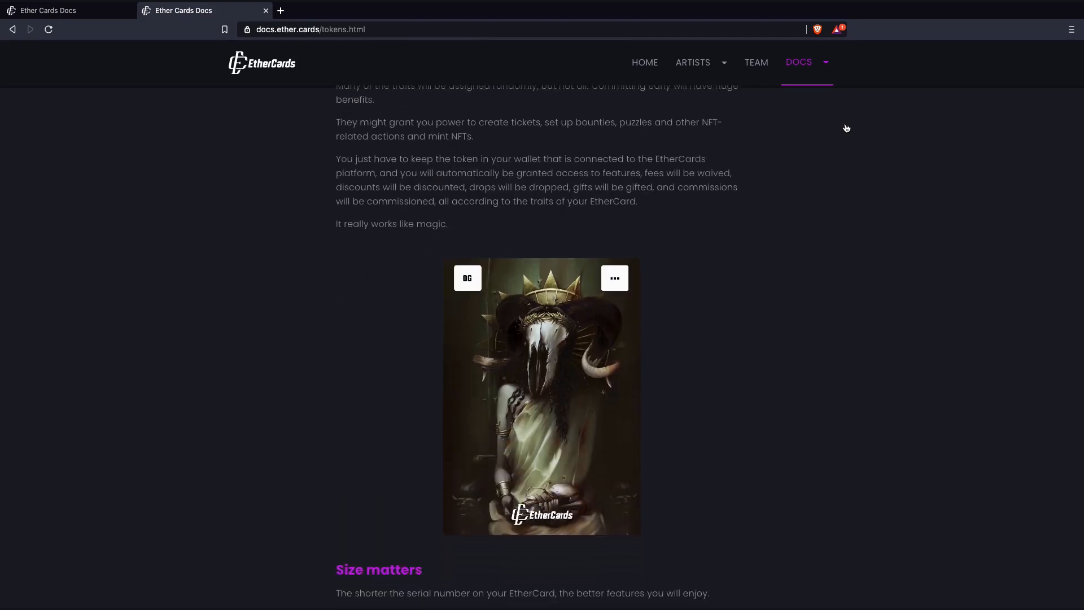
Step: View the Sale Details page and scroll past the OG pricing curve to Alpha Cards
click(541, 396)
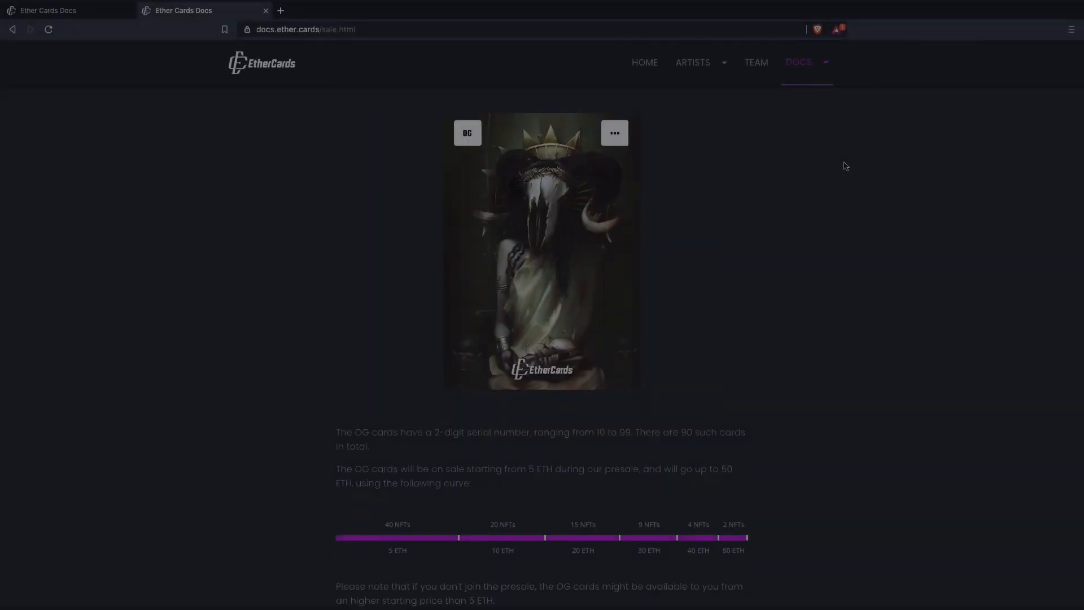
scroll(down, 3)
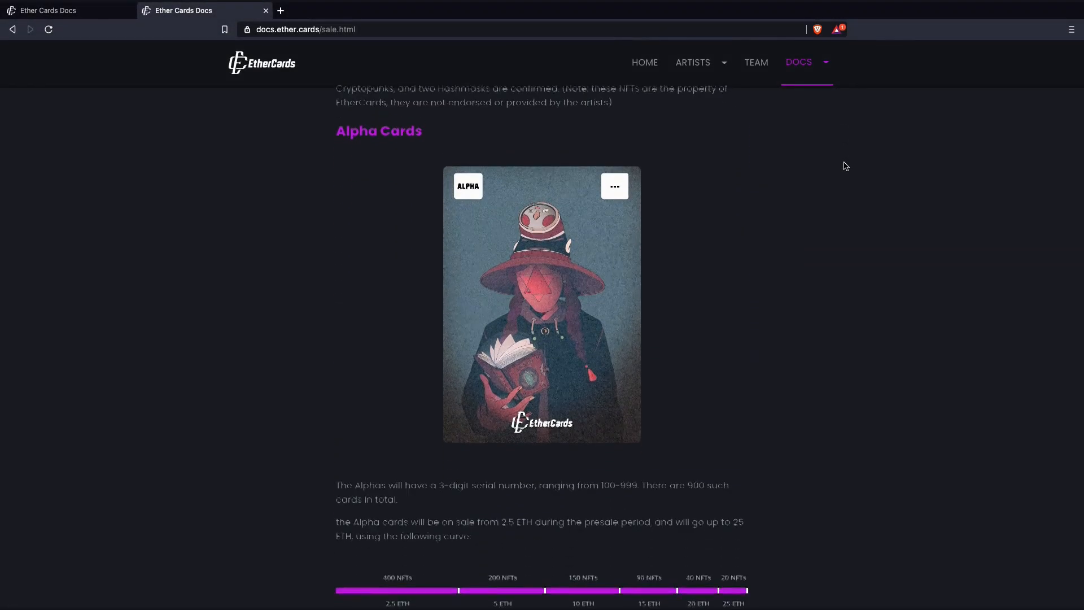